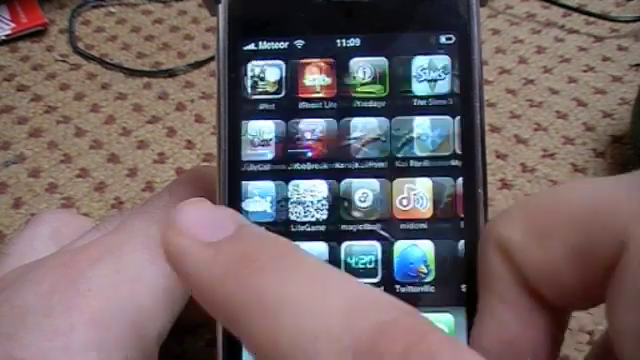
Step: Search the App Store for Mocha VNC Lite, install it, and return to the home screen
scroll(left, 3)
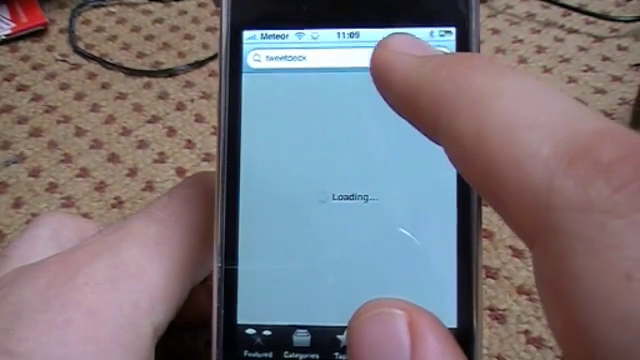
click(300, 56)
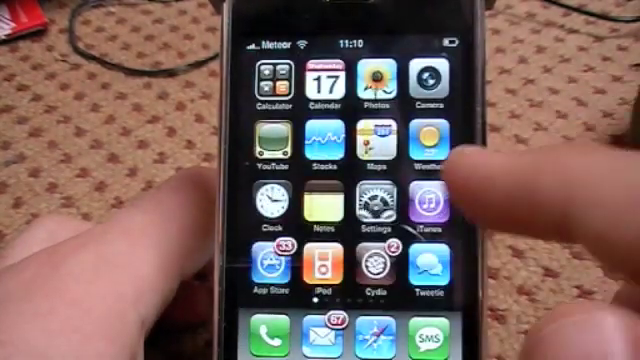
Step: Launch Mocha VNC Lite from the home screen to show its 'Connect to' host list
scroll(left, 3)
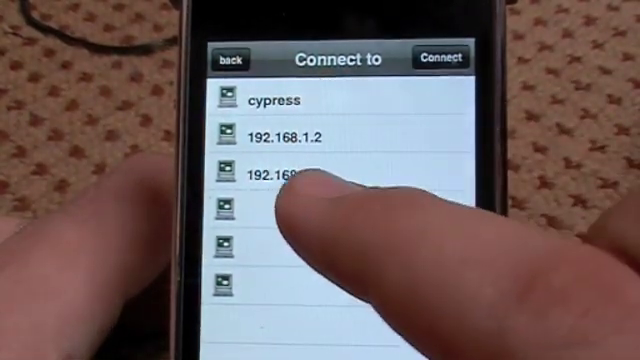
Step: Configure a connection slot with VNC server 192.168.1.1 and port 5900
click(290, 176)
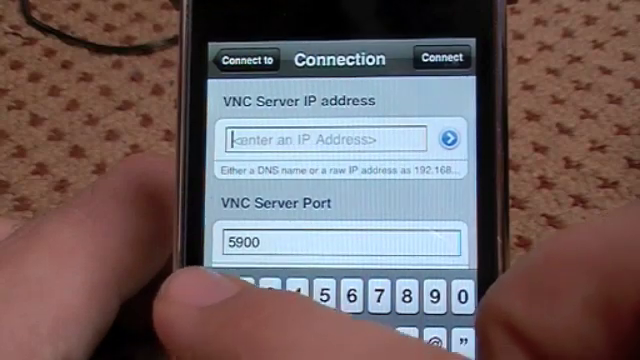
text(192.1)
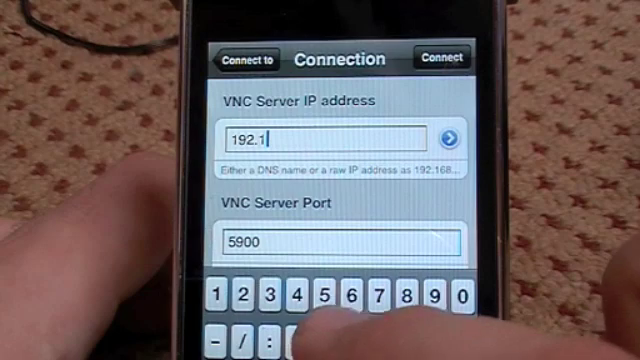
text(68.1.1)
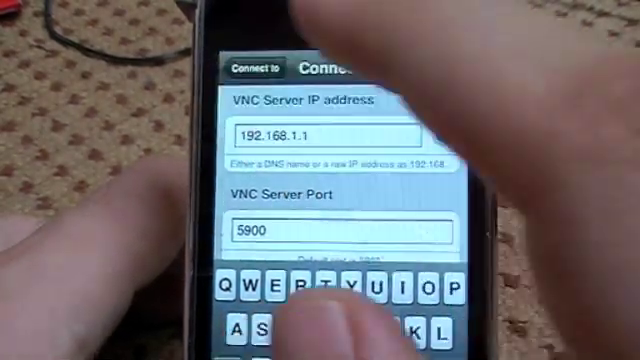
Step: Connect to the Mac at 192.168.1.1 and pan around its remote desktop
click(256, 68)
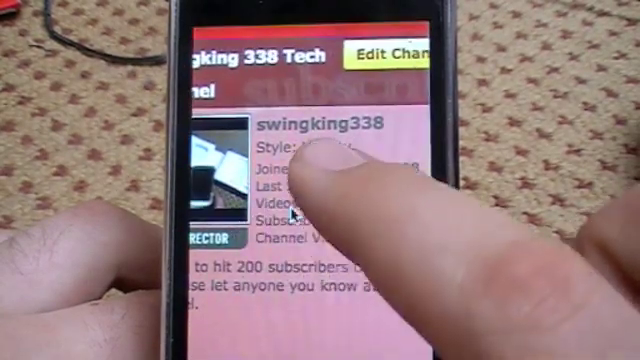
scroll(down, 3)
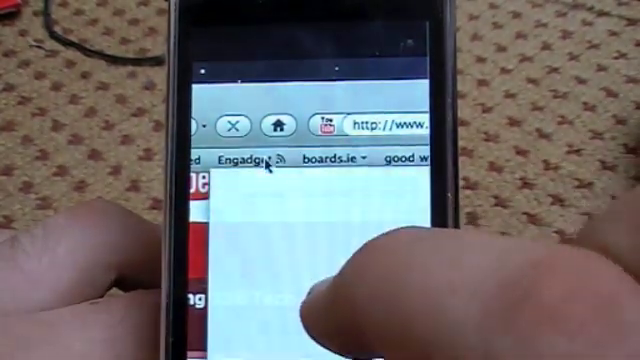
Step: Show the Engadget bookmark folder's news headlines in the remote Safari
click(240, 158)
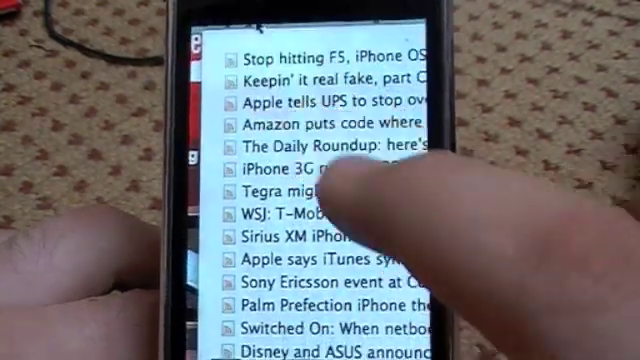
scroll(down, 3)
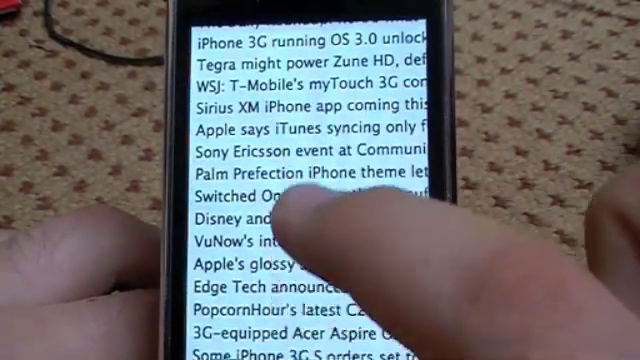
scroll(down, 3)
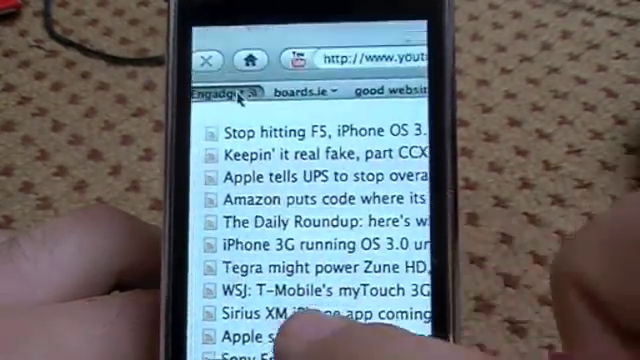